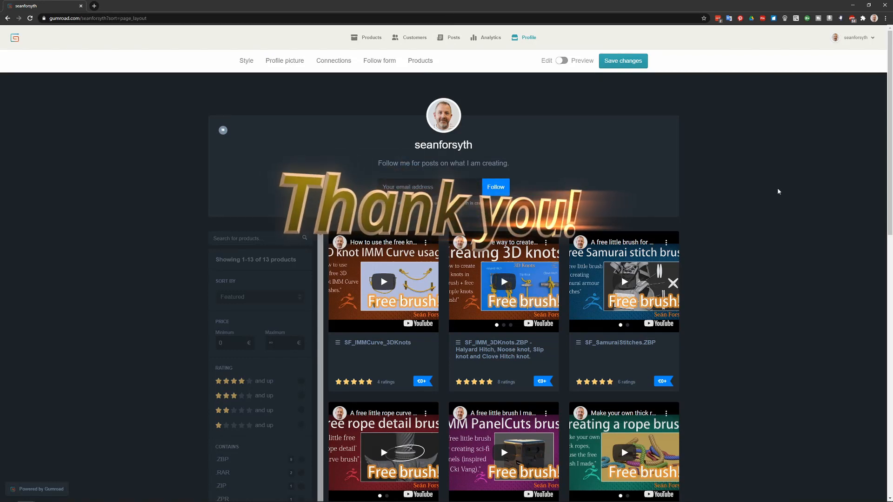
mouse_move(727, 217)
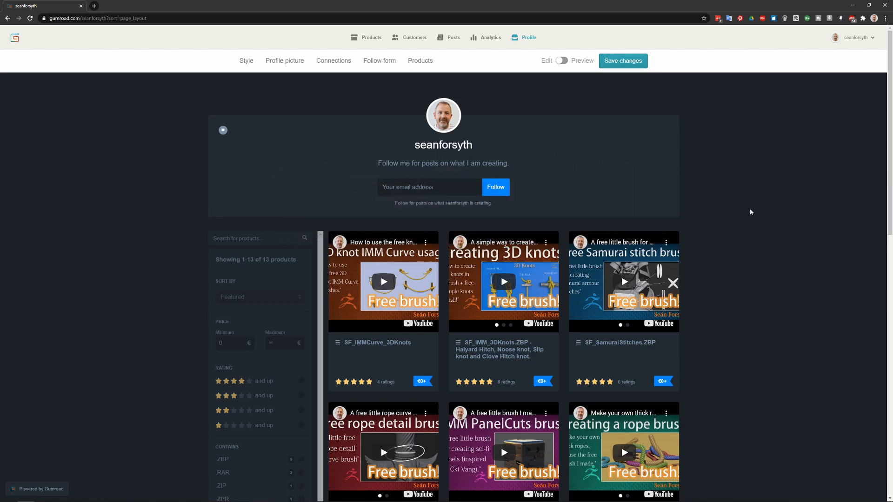
Browse the brush products list and preview the 3D knots brush details
scroll(down, 3)
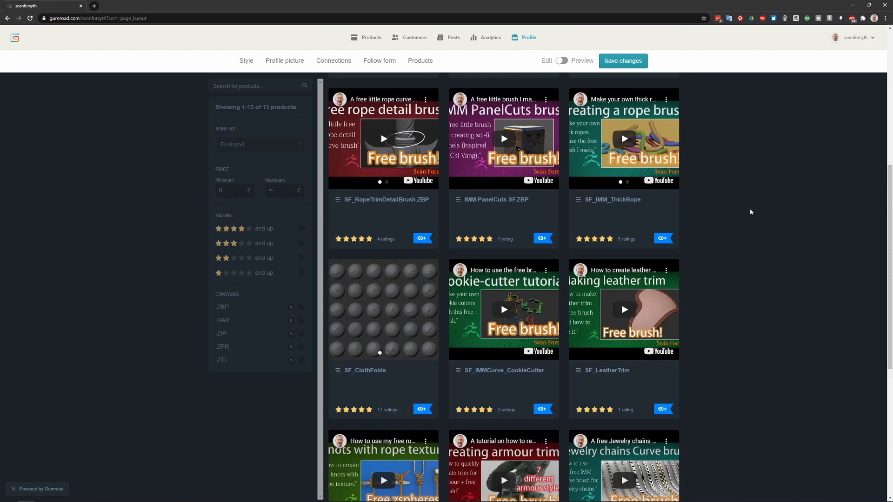
scroll(down, 3)
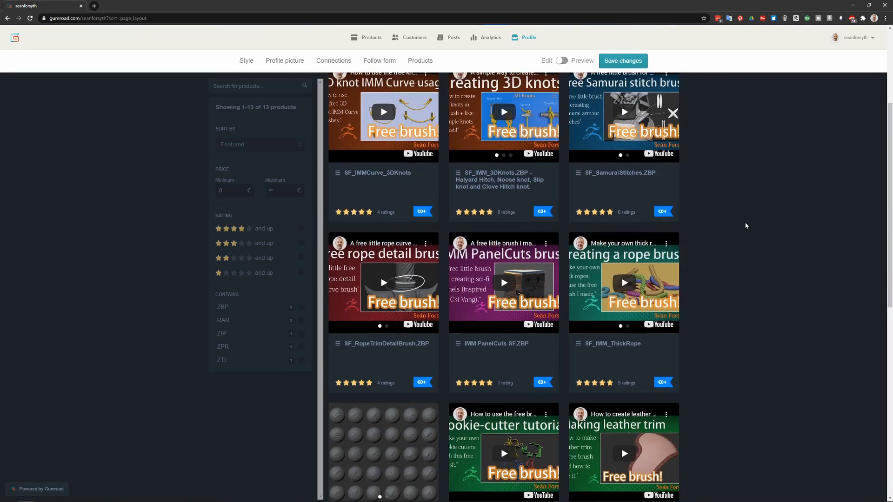
scroll(up, 3)
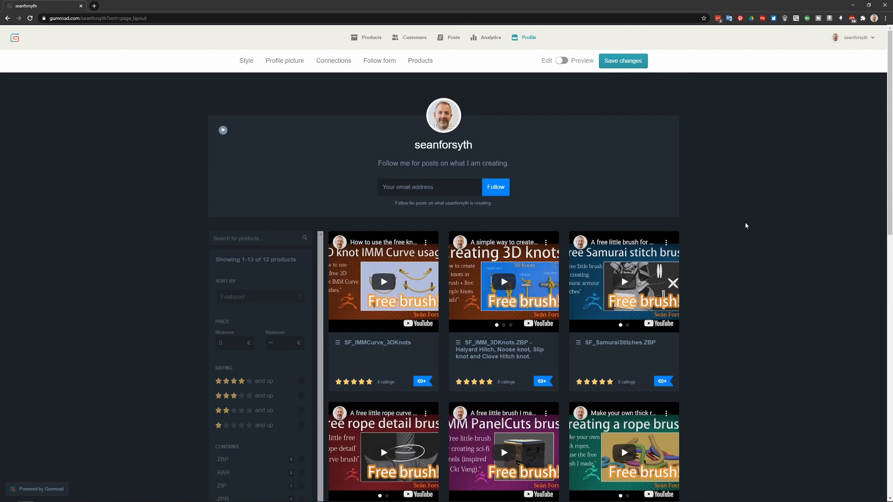
scroll(down, 3)
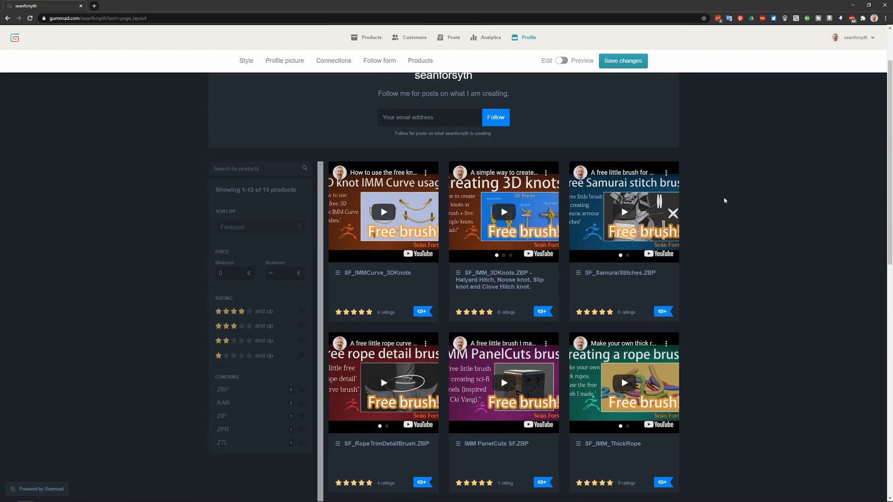
mouse_move(384, 232)
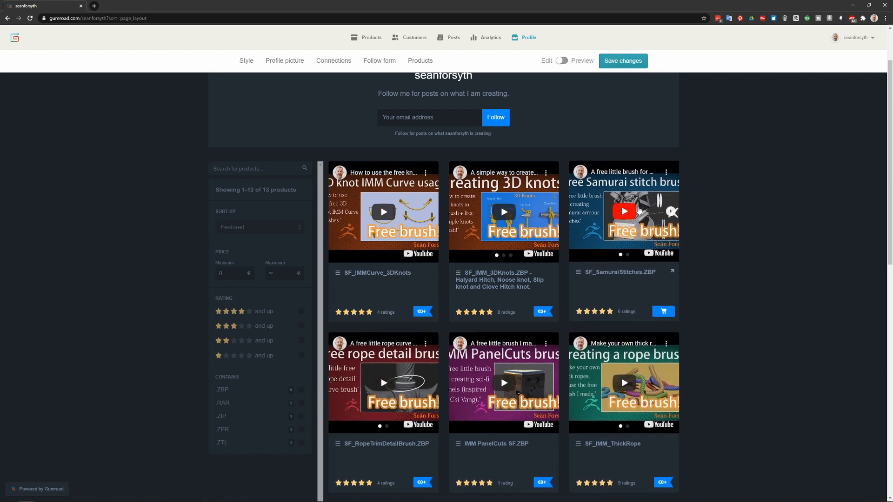
mouse_move(649, 207)
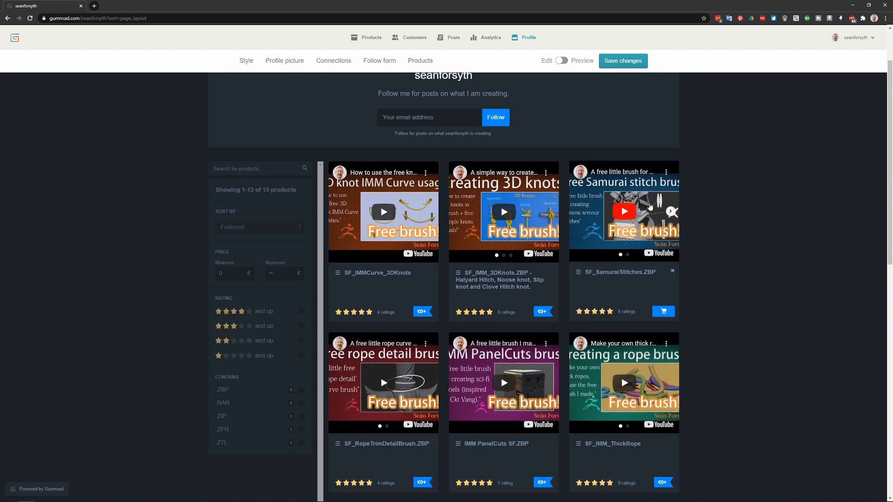
mouse_move(737, 224)
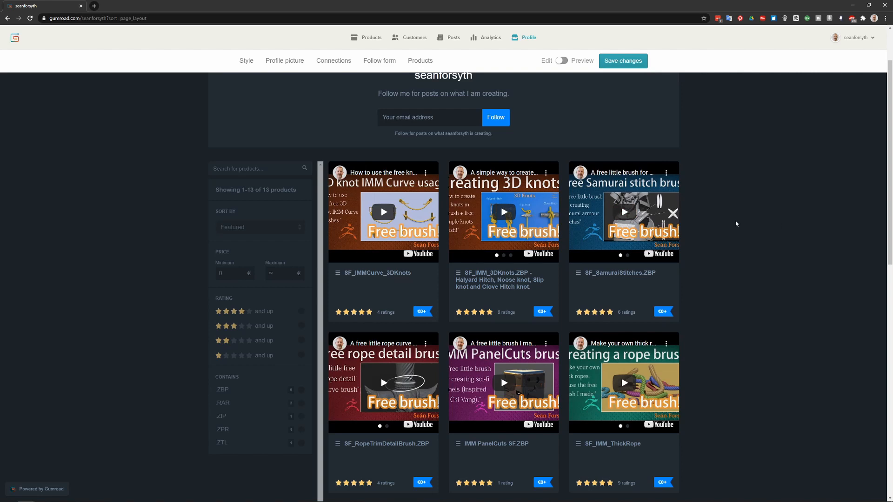
mouse_move(503, 280)
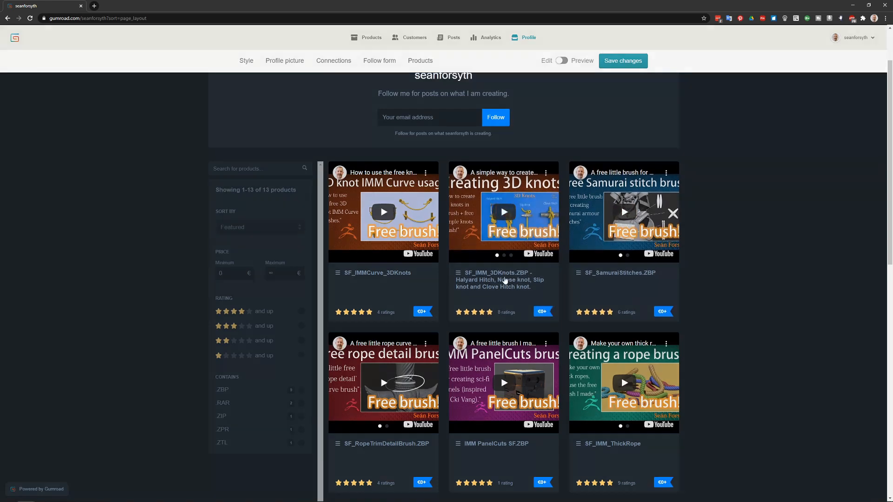
click(503, 272)
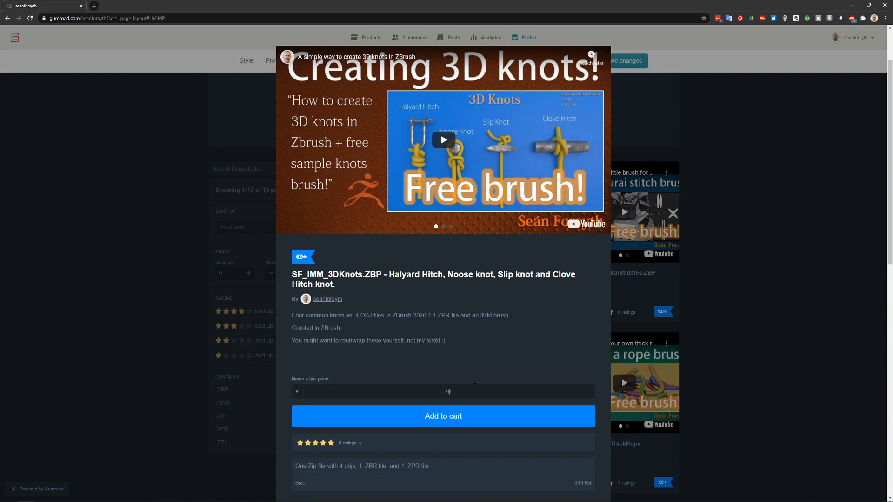
mouse_move(762, 271)
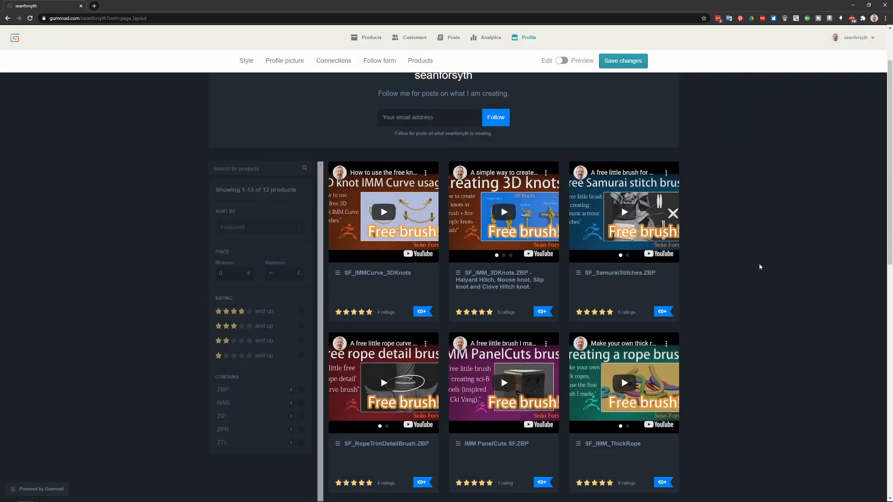
mouse_move(758, 264)
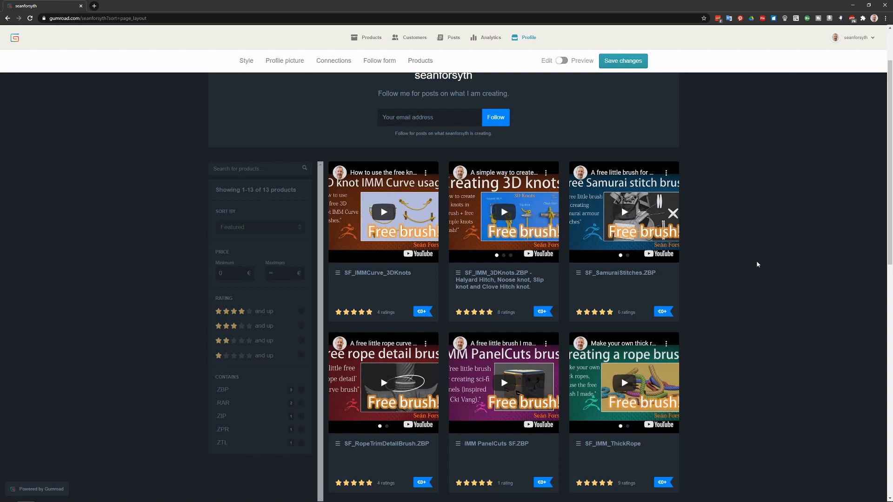
mouse_move(740, 273)
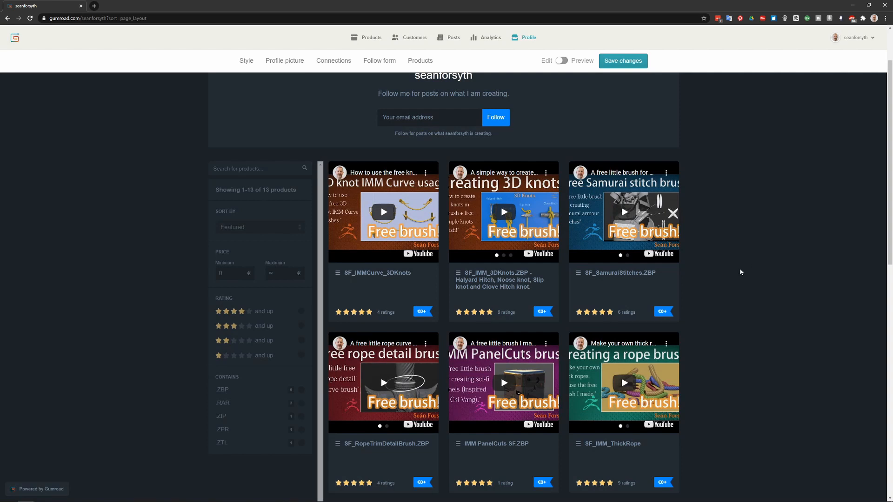
mouse_move(732, 237)
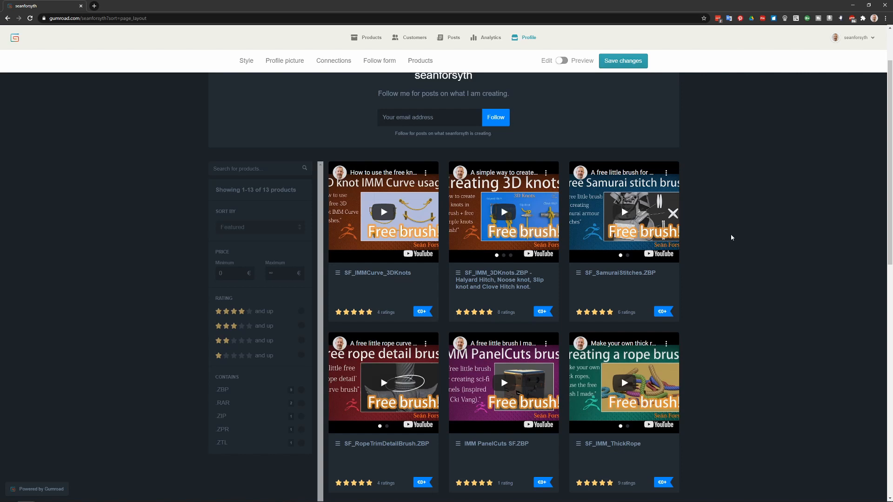
mouse_move(423, 52)
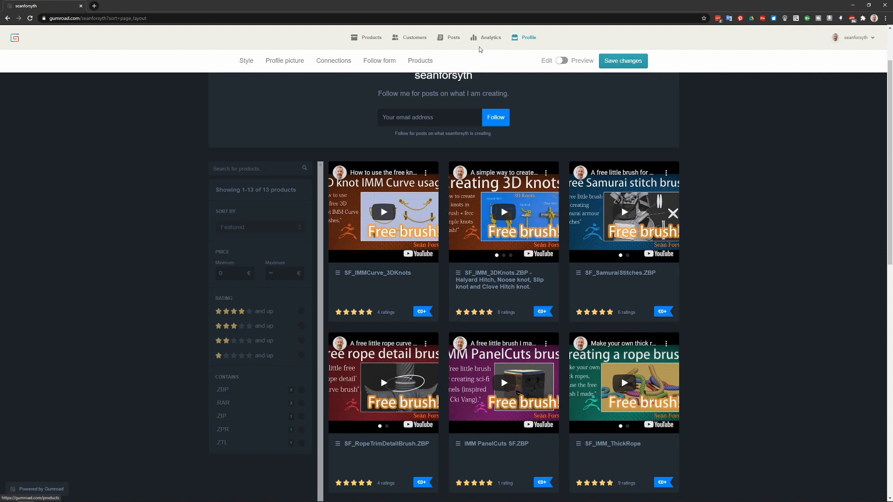
View sales analytics from January 14, 2020, then return to the products list with per-product sales
click(486, 37)
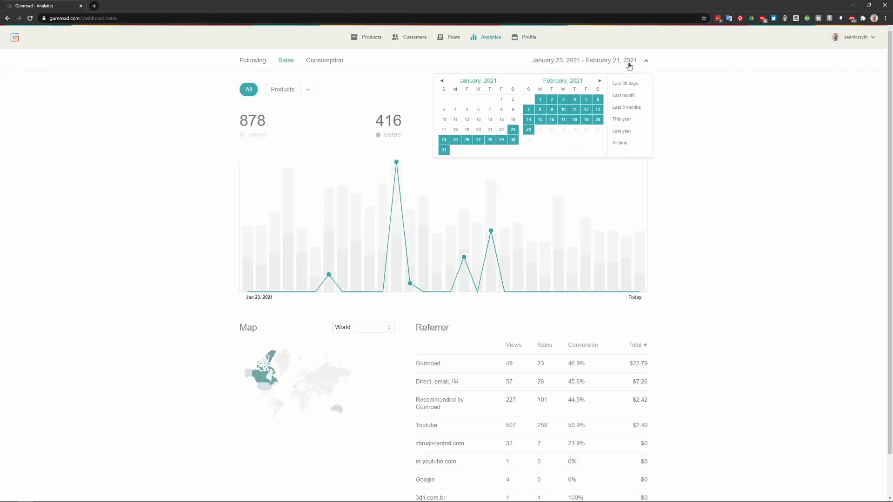
click(620, 131)
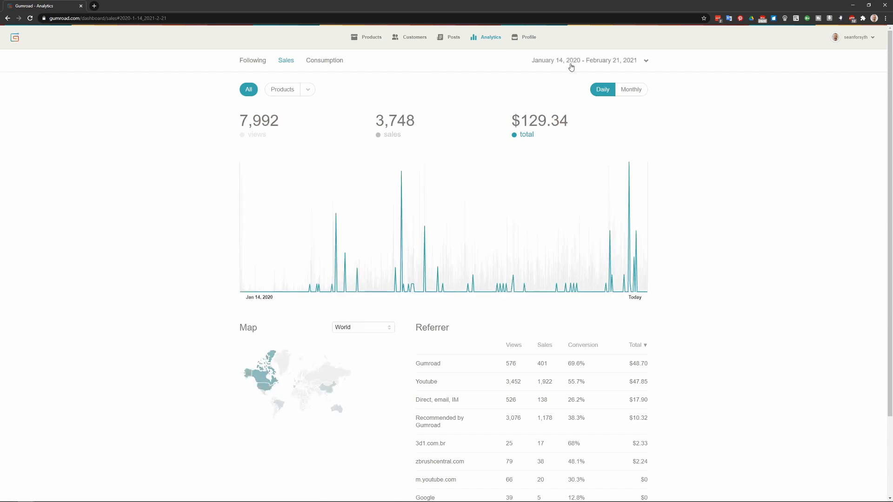
mouse_move(609, 66)
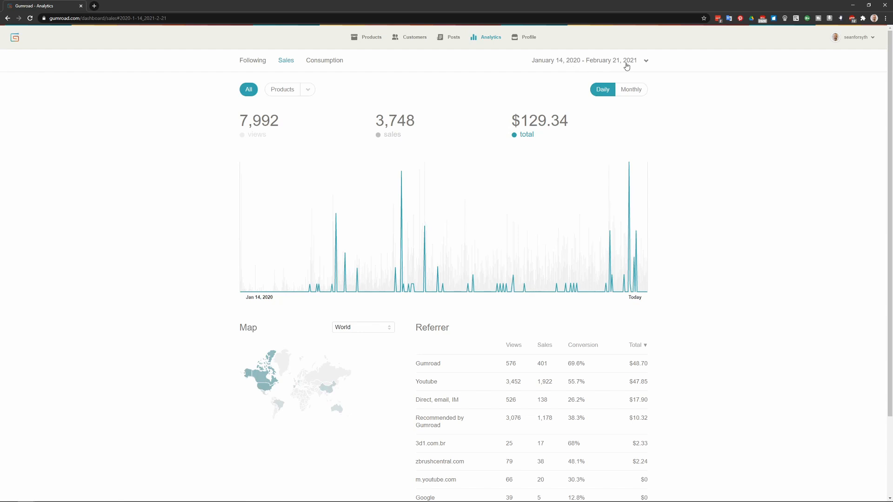
mouse_move(571, 130)
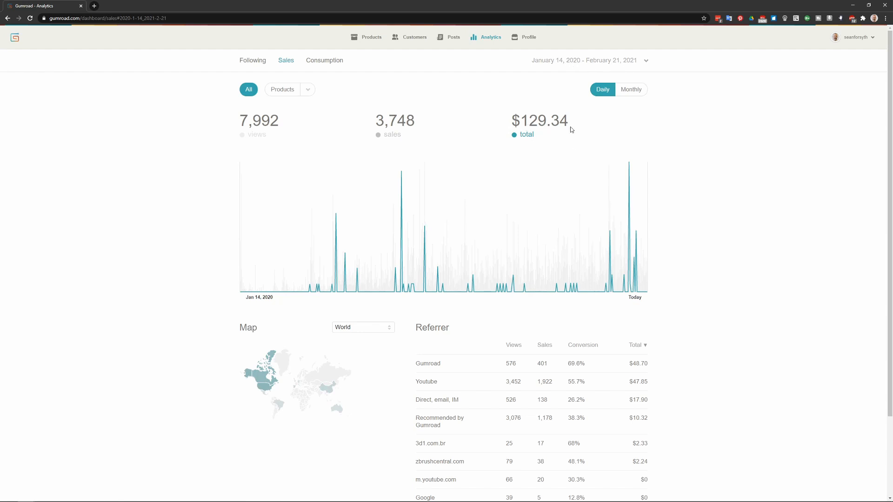
scroll(down, 3)
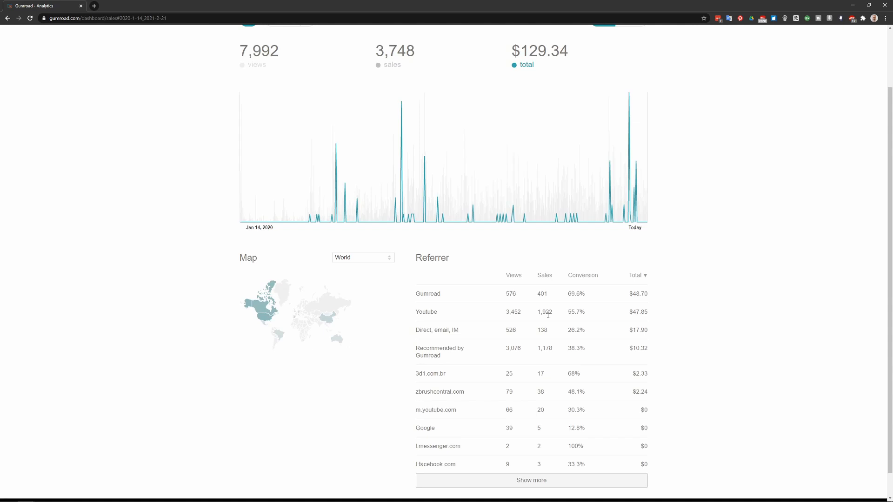
mouse_move(443, 306)
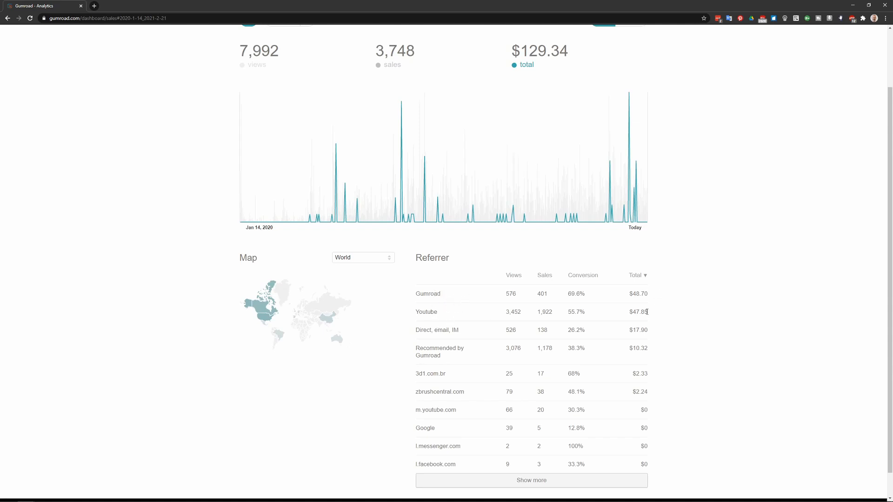
scroll(up, 3)
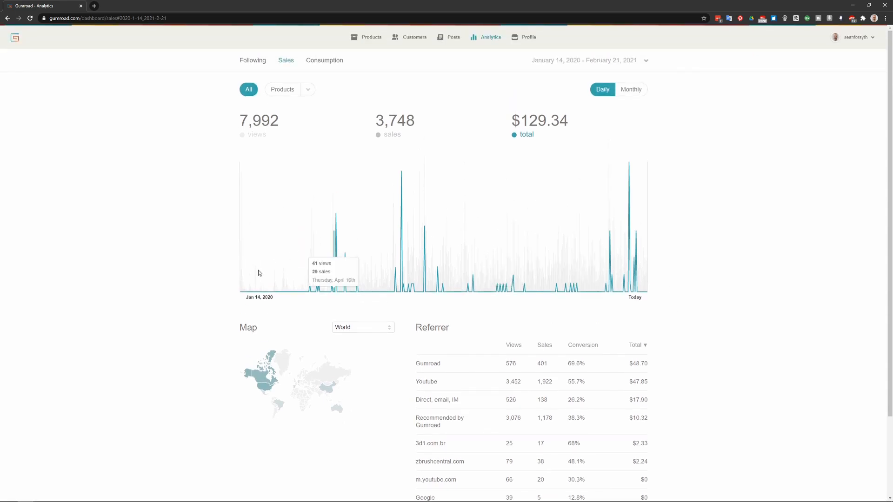
mouse_move(445, 214)
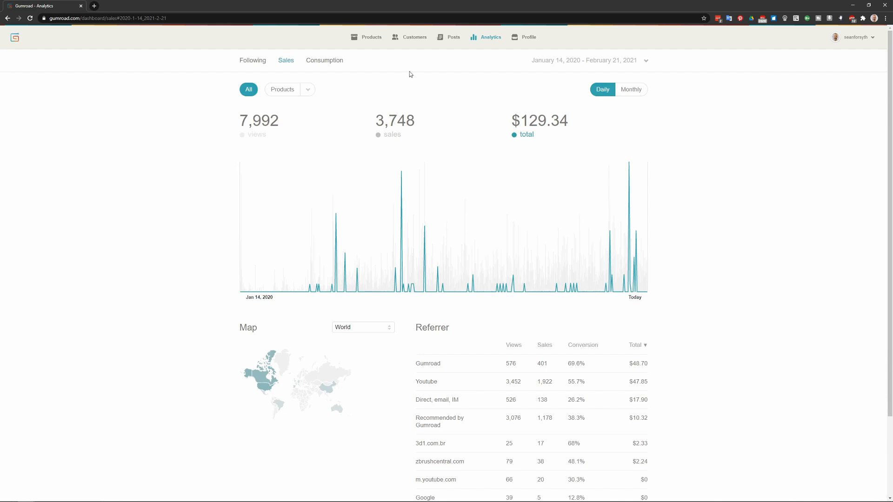
mouse_move(415, 37)
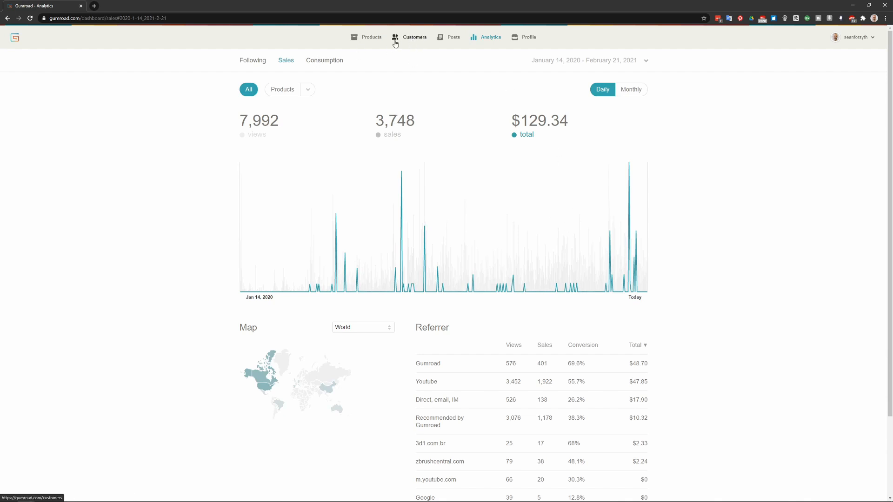
click(371, 37)
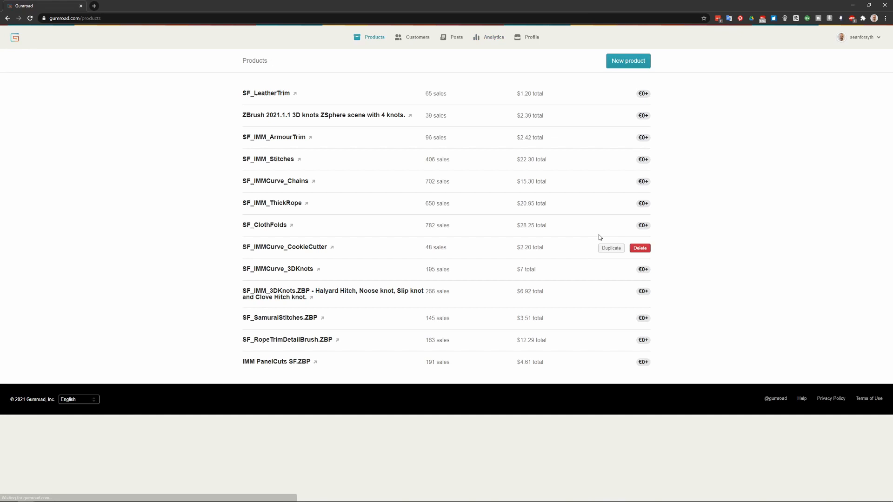
mouse_move(452, 221)
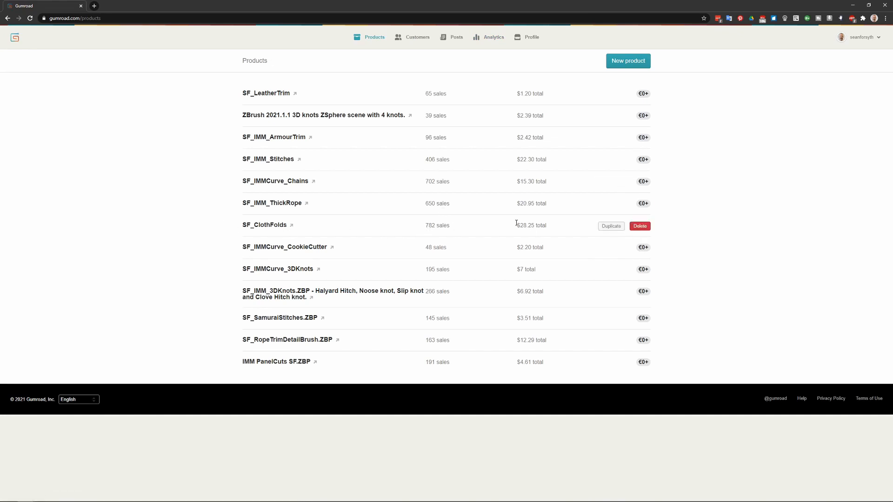
mouse_move(336, 183)
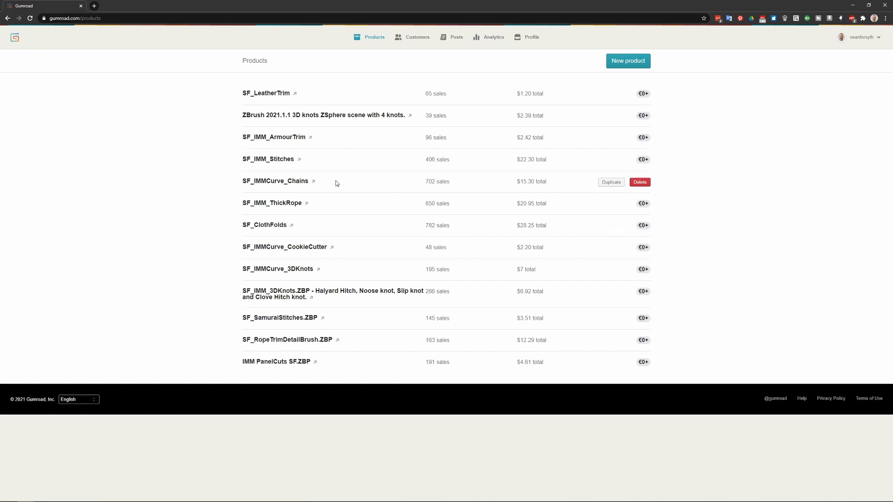
mouse_move(335, 204)
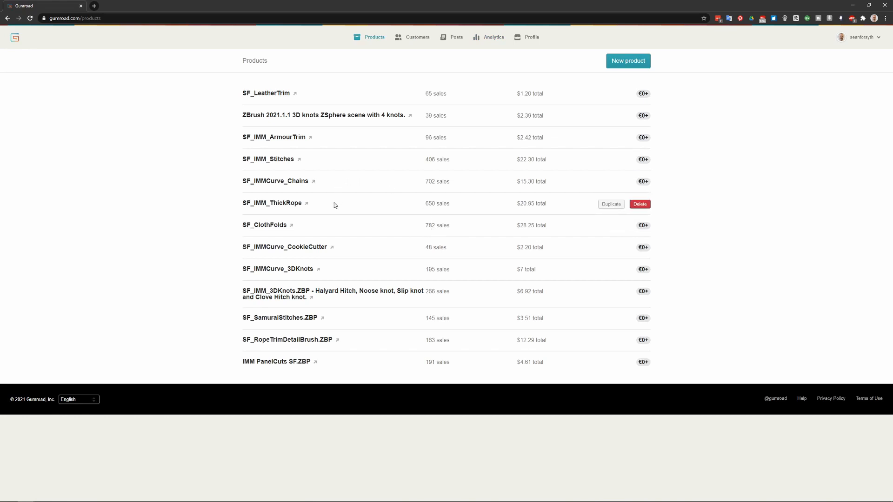
mouse_move(428, 164)
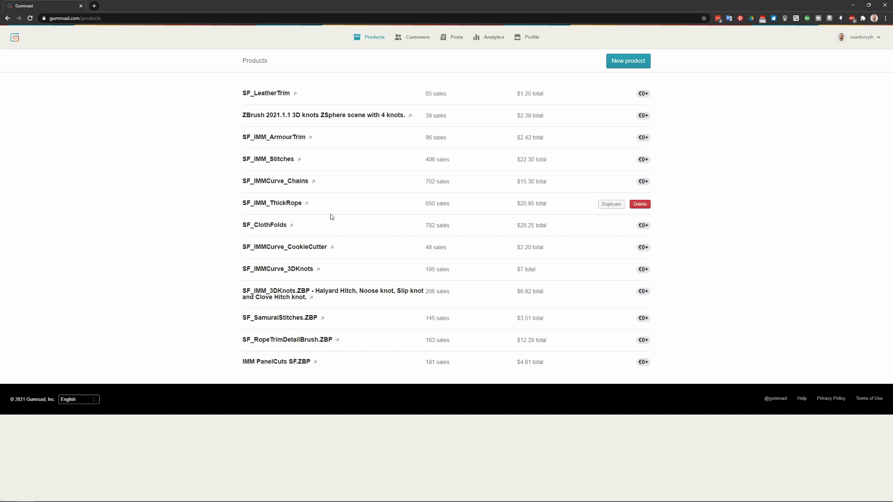
mouse_move(336, 166)
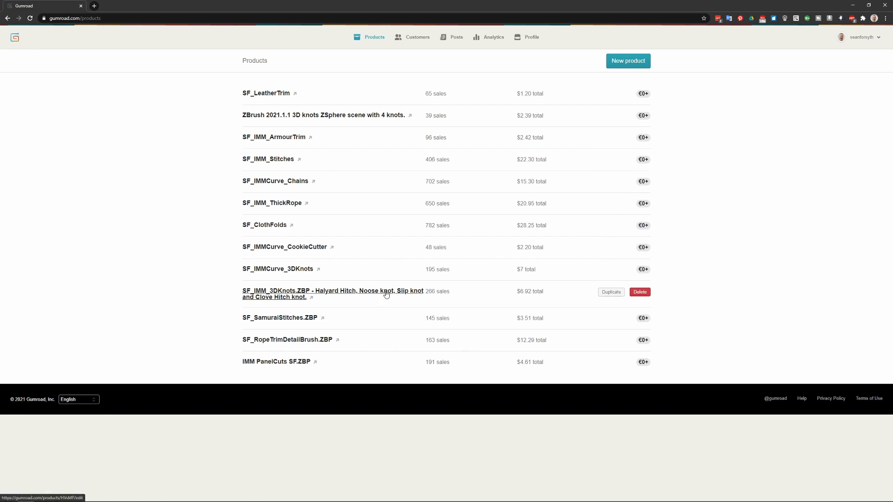
mouse_move(456, 293)
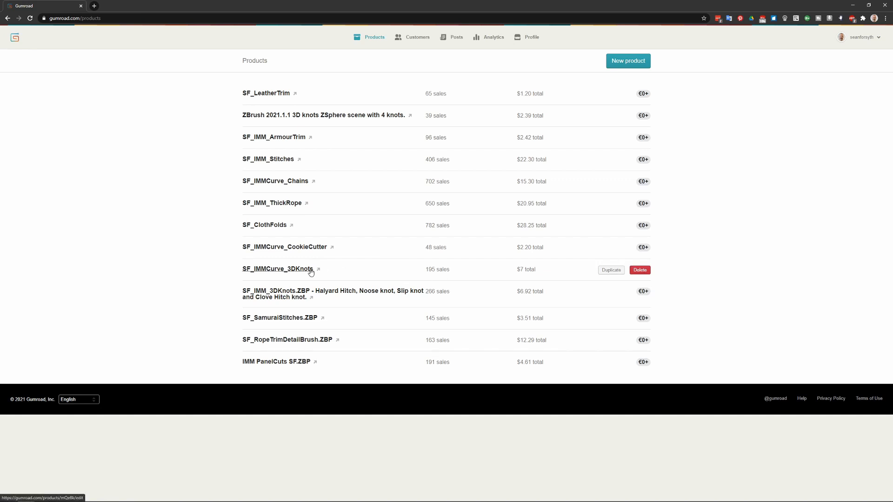
mouse_move(303, 296)
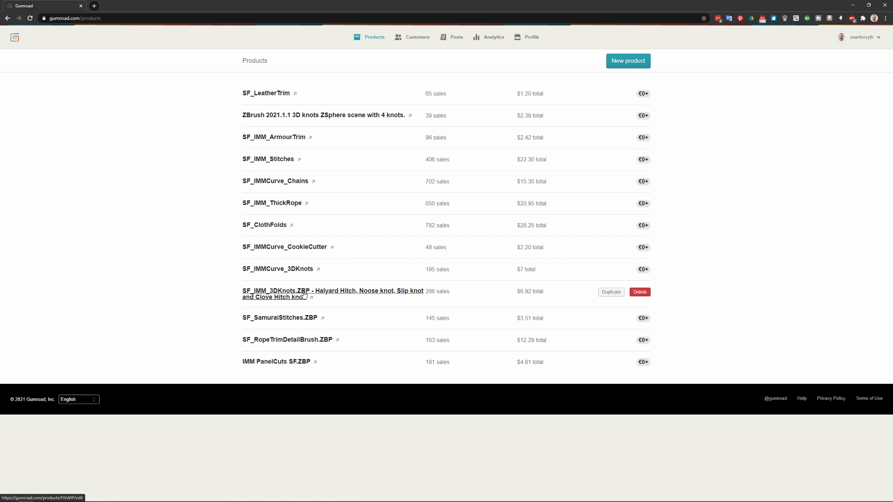
mouse_move(460, 283)
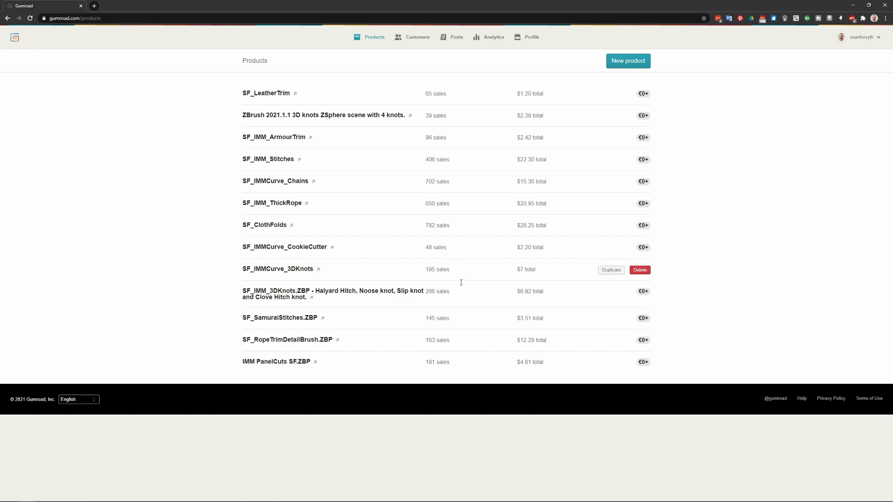
mouse_move(463, 146)
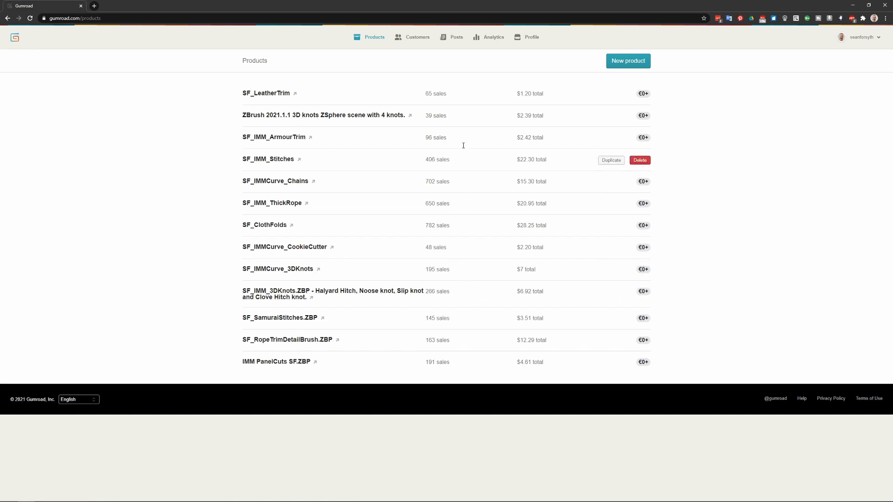
mouse_move(403, 115)
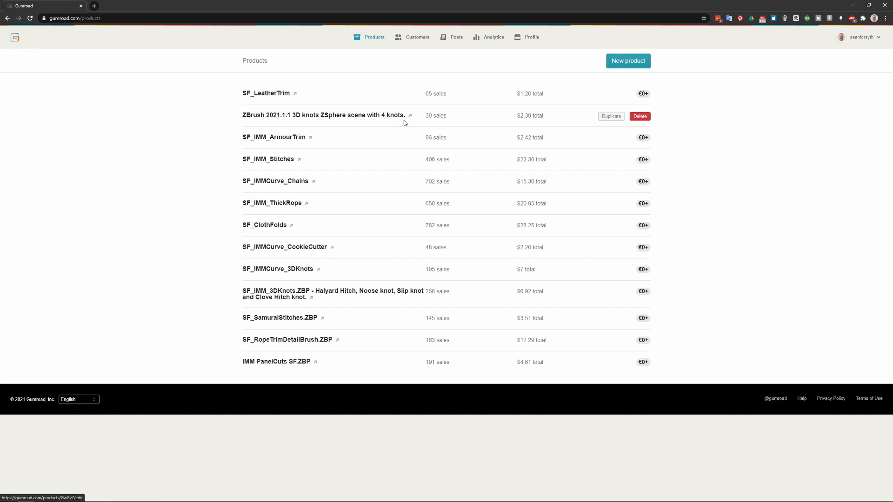
mouse_move(455, 116)
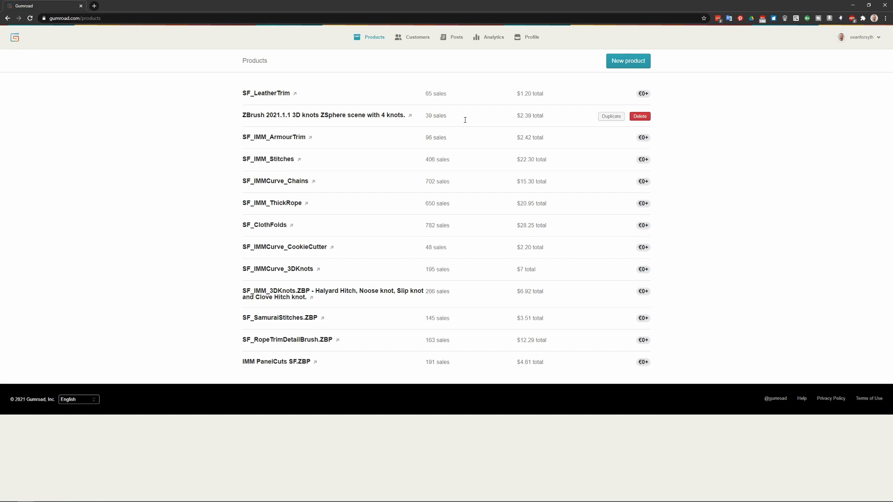
mouse_move(311, 147)
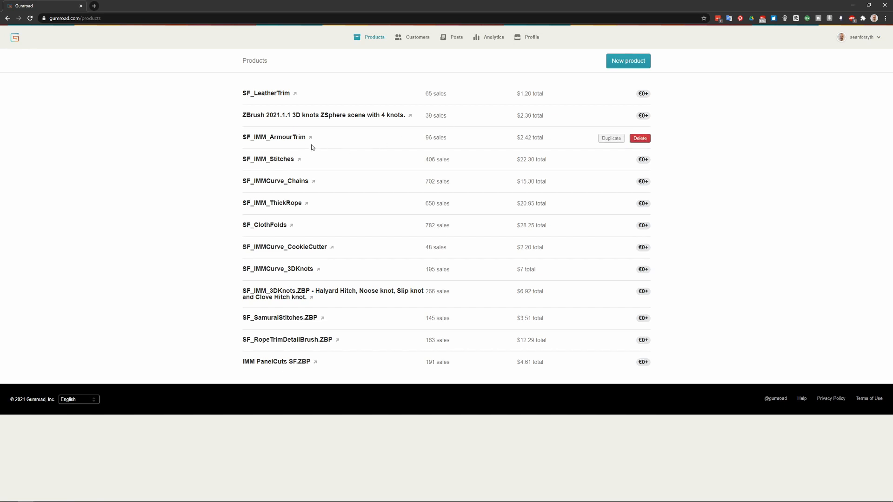
mouse_move(447, 142)
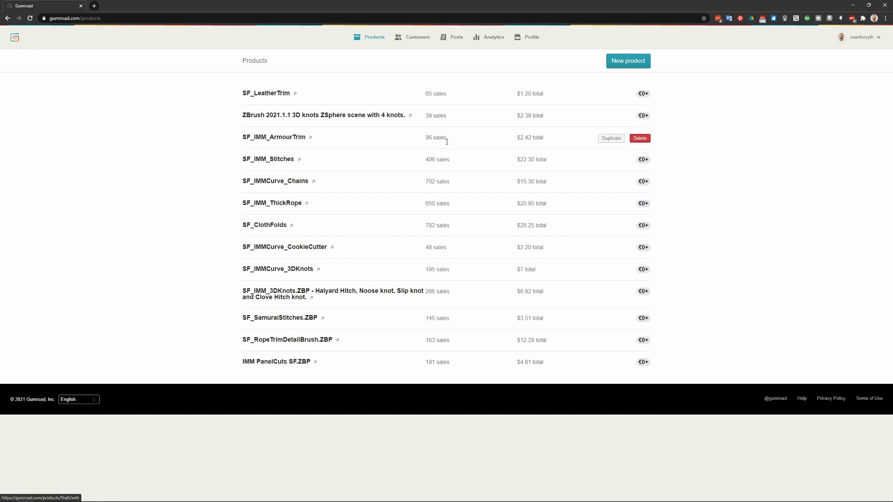
mouse_move(460, 134)
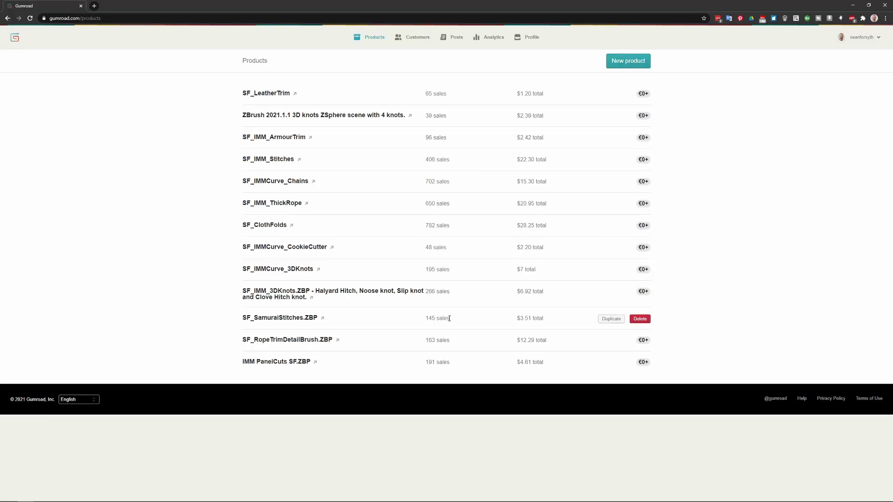
mouse_move(280, 318)
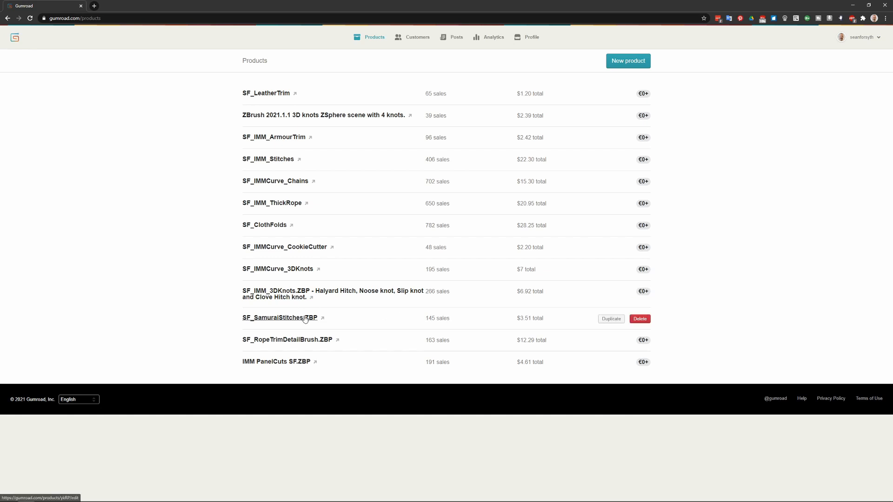
mouse_move(456, 322)
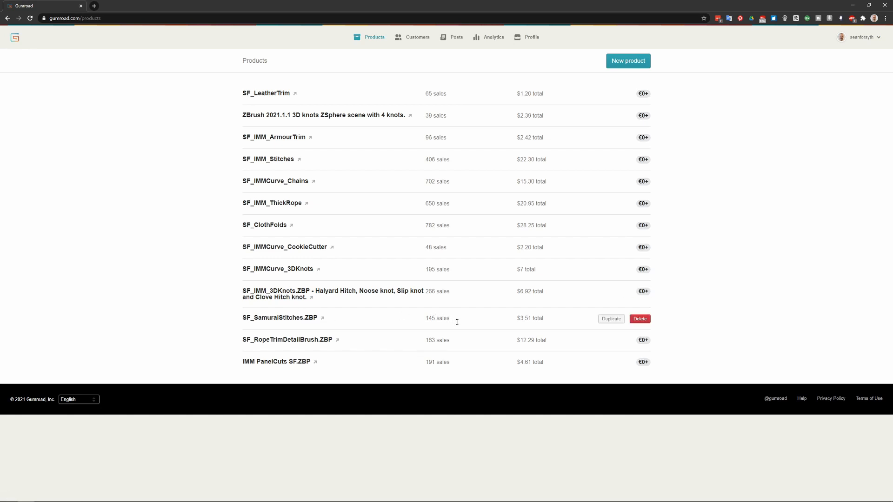
mouse_move(428, 318)
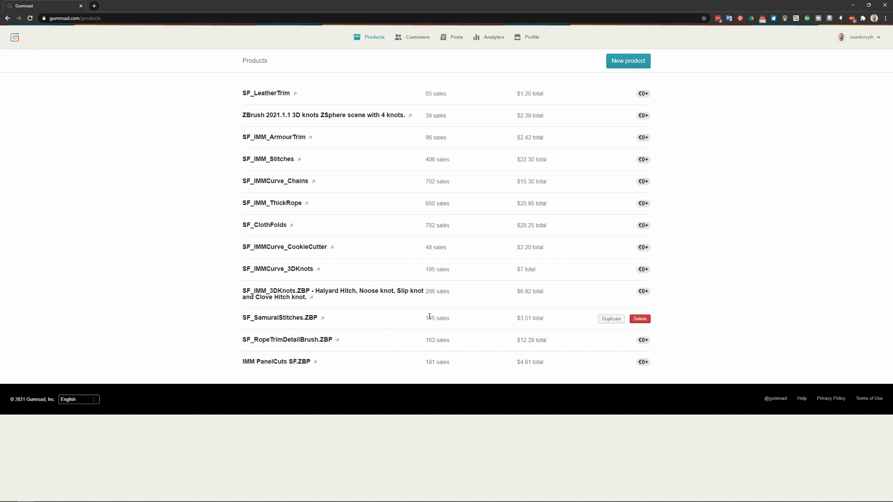
mouse_move(665, 92)
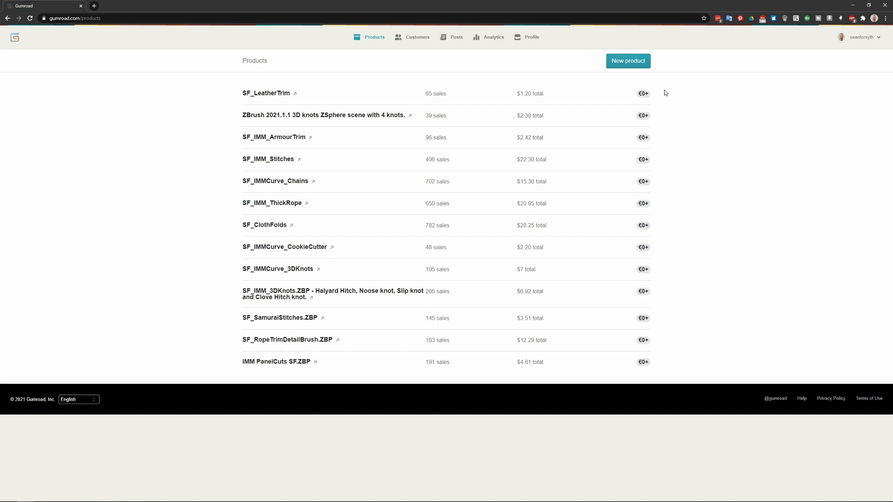
mouse_move(709, 199)
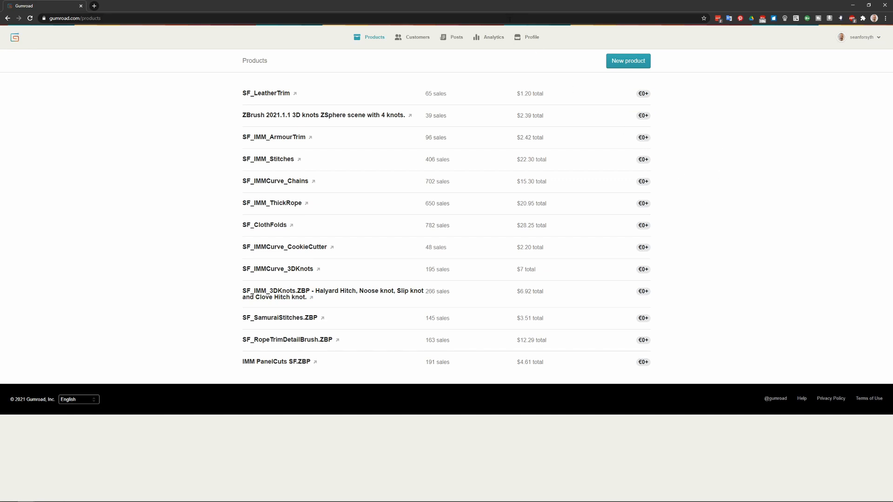
Visit the public profile, return to Analytics and bring up the date range choices
click(531, 37)
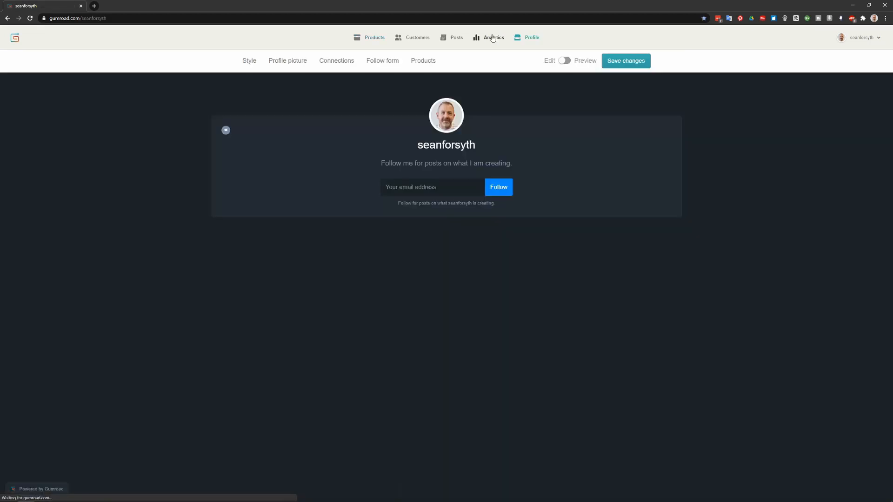
click(493, 38)
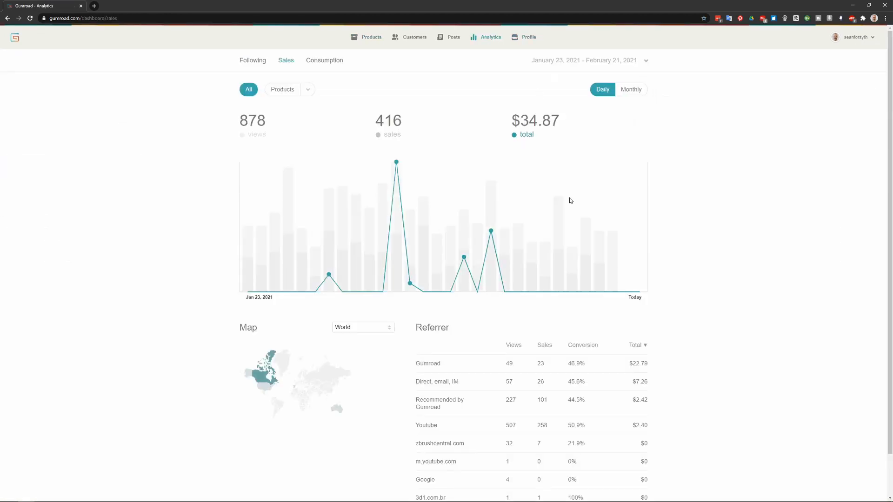
click(588, 60)
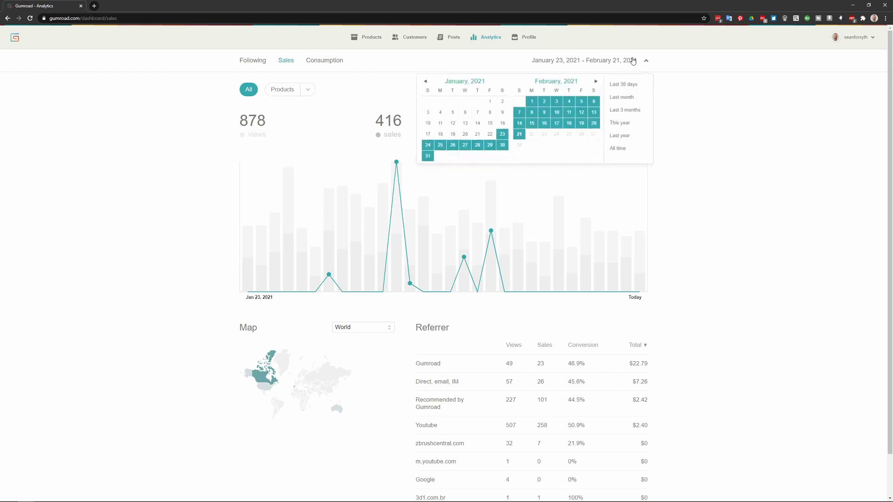
Extend analytics to January 14, 2020 – February 21, 2021: 7,992 views, 3,748 sales, $129.34
click(619, 136)
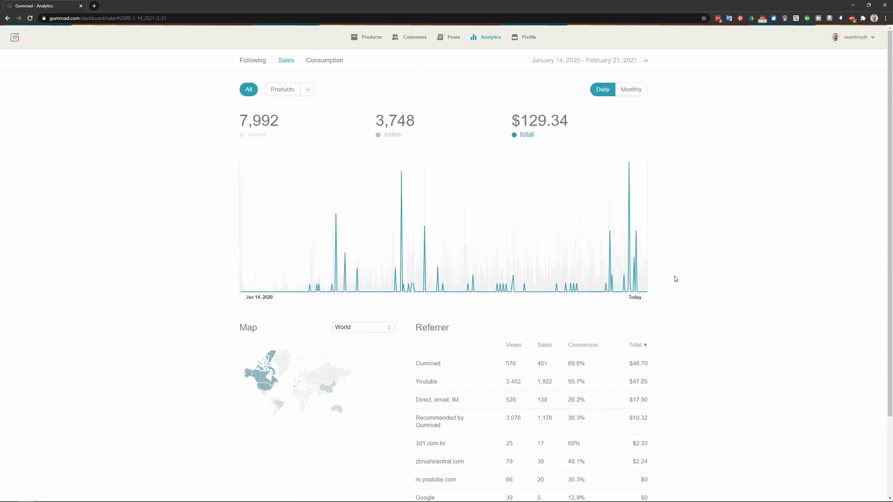
mouse_move(689, 253)
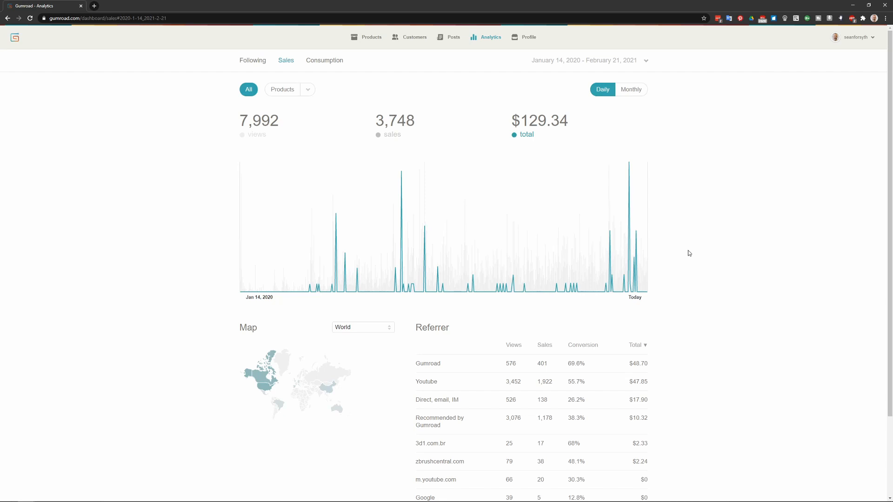
mouse_move(701, 289)
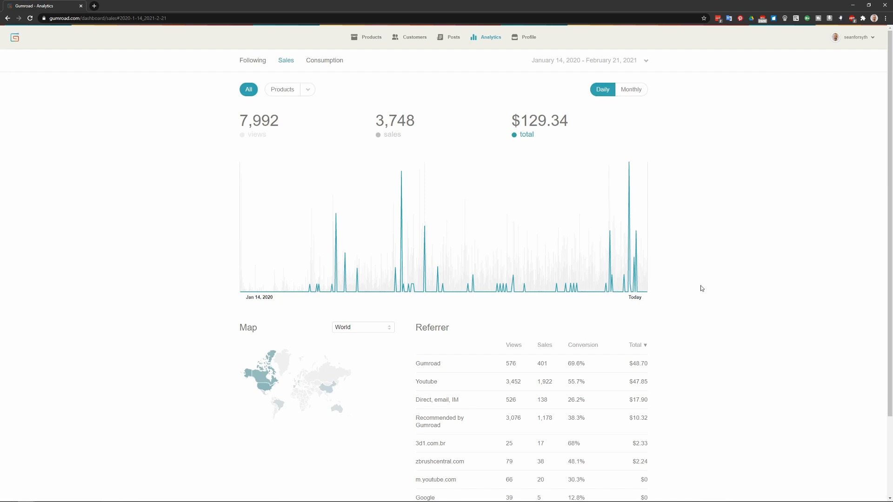
mouse_move(715, 237)
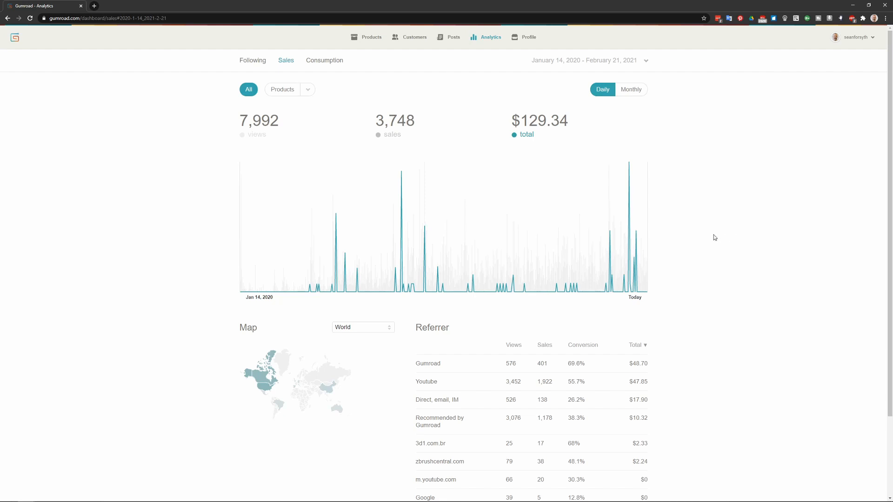